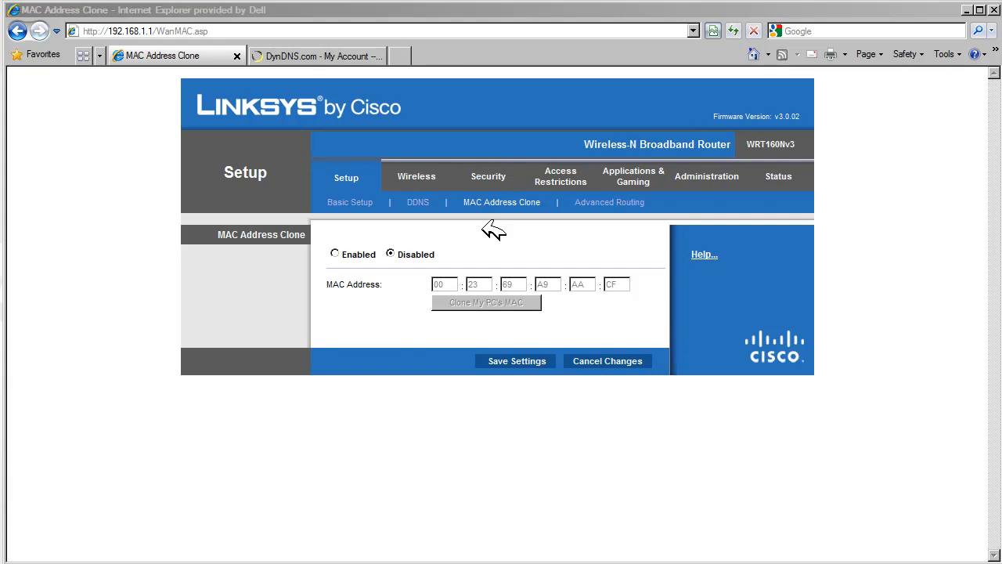
pyautogui.moveTo(442, 245)
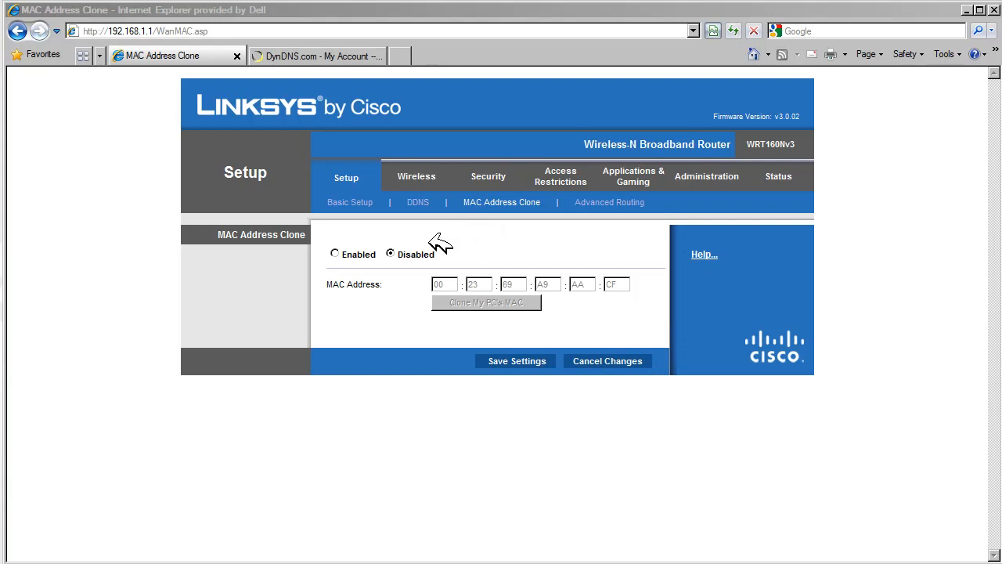
# Enable MAC address cloning on the MAC Address Clone page
pyautogui.click(334, 253)
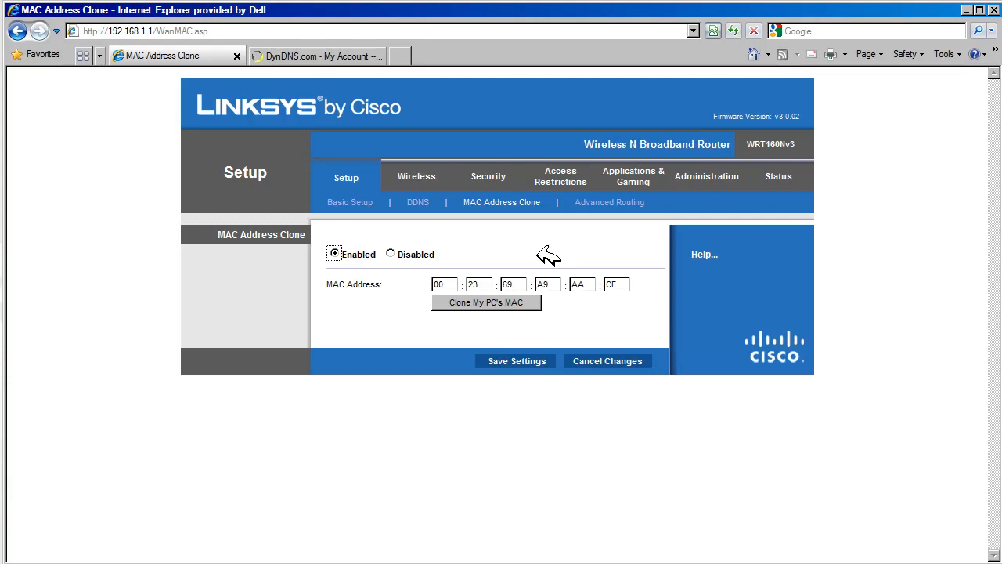
pyautogui.moveTo(669, 303)
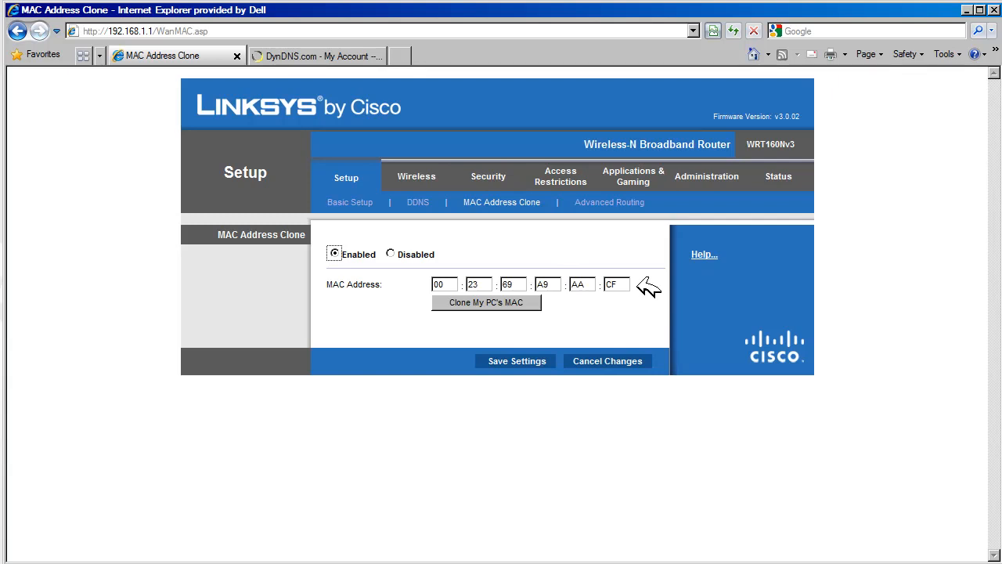
pyautogui.moveTo(401, 266)
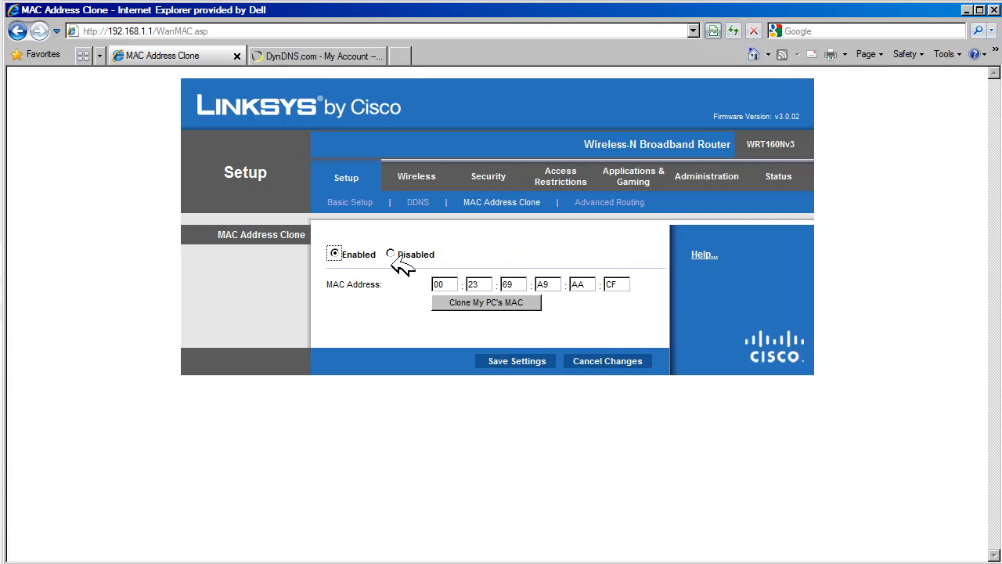
# Set MAC address cloning back to Disabled, graying out the address fields
pyautogui.click(395, 253)
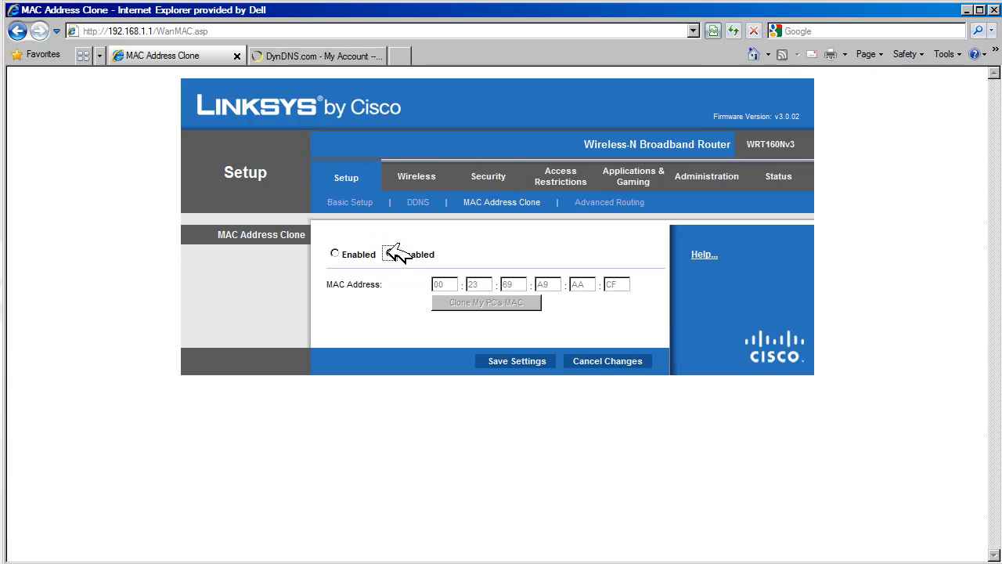